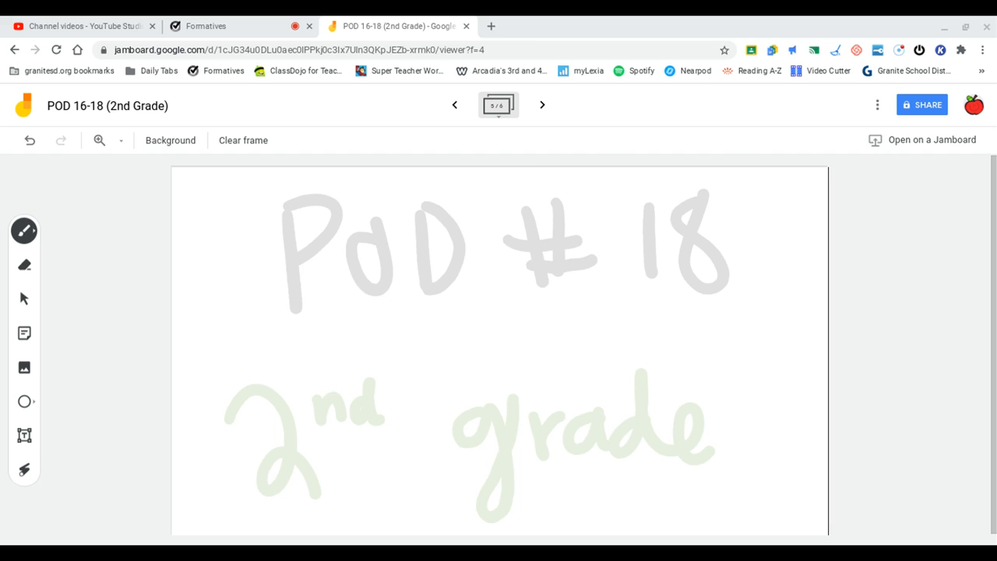
# Step: Advance to frame 6, the Problem of the Day frame
pyautogui.click(542, 105)
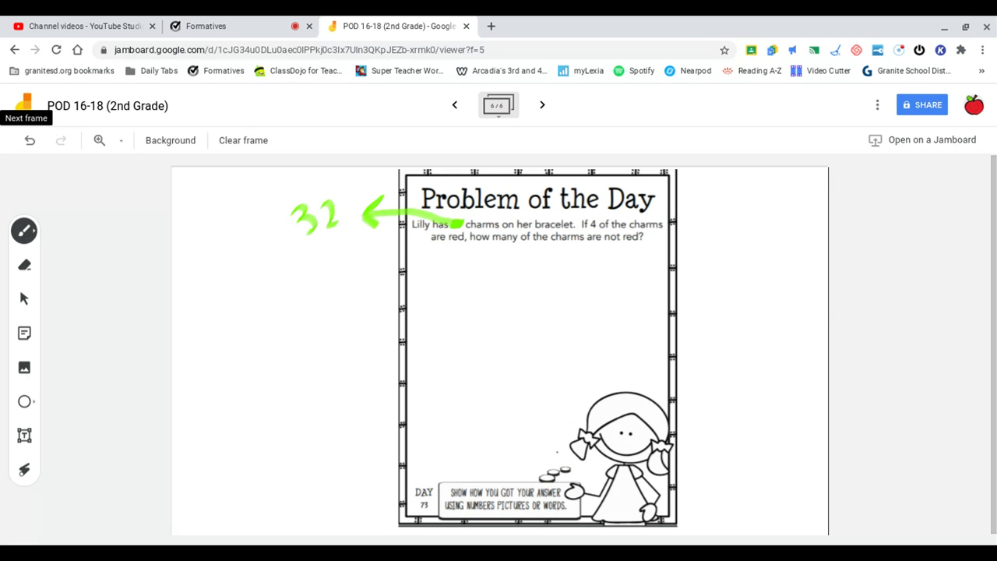
# Step: Underline 'not red' in the charms question with the pen
pyautogui.moveTo(553, 252); pyautogui.dragTo(643, 252)
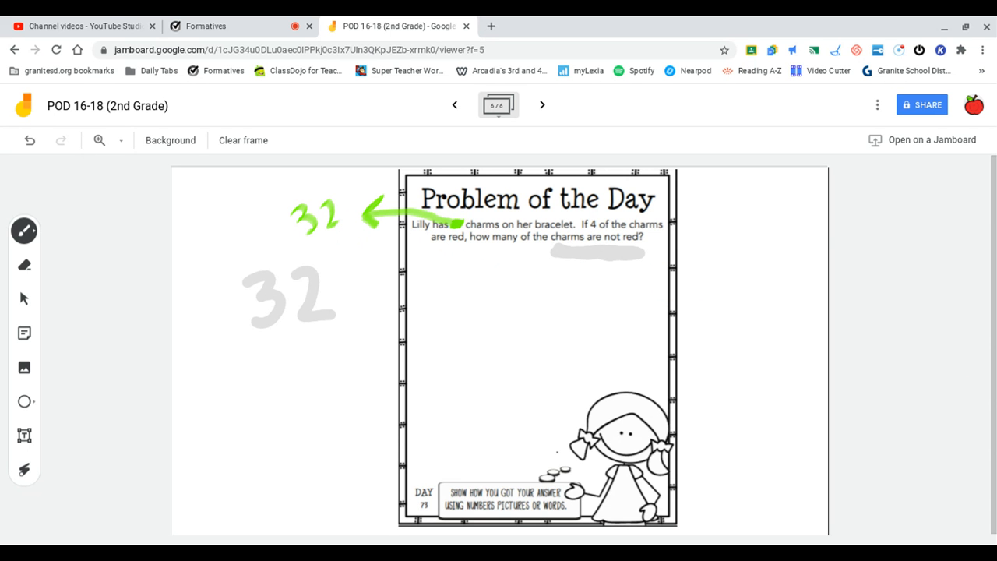
# Step: Write minus 4 under 32, draw the answer line, and cross out the 3
pyautogui.moveTo(195, 357); pyautogui.dragTo(226, 356)
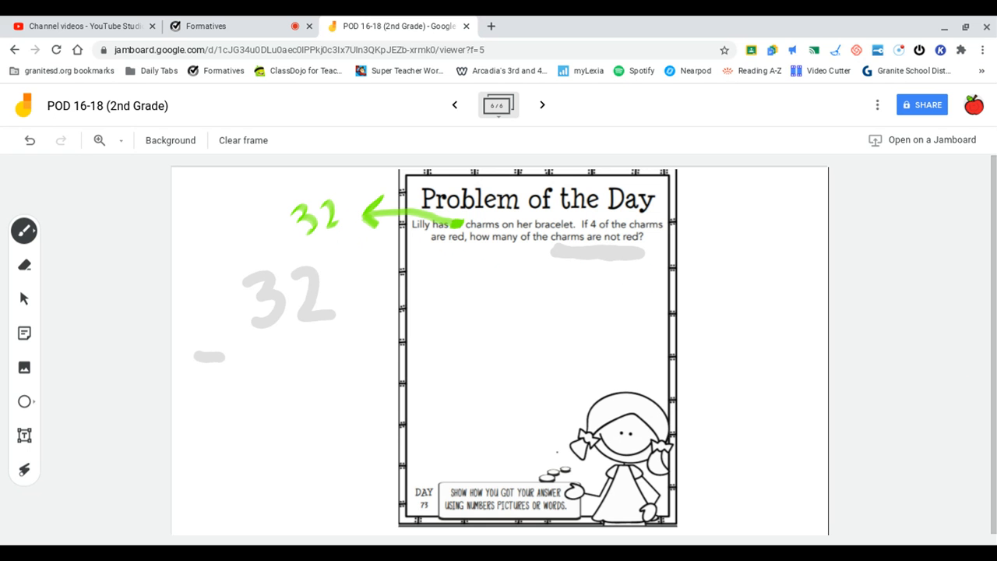
pyautogui.moveTo(300, 331); pyautogui.dragTo(324, 370)
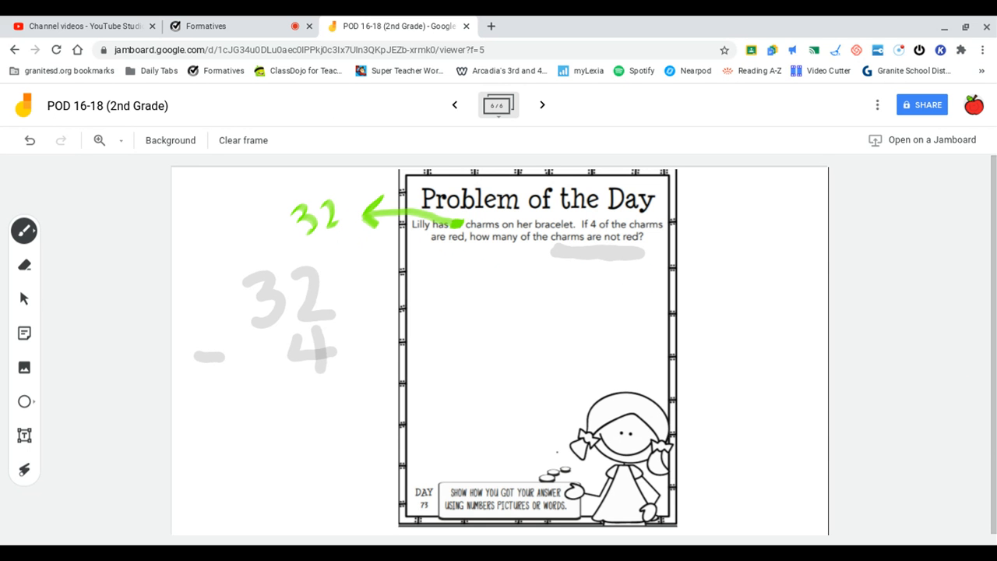
pyautogui.moveTo(182, 388); pyautogui.dragTo(382, 405)
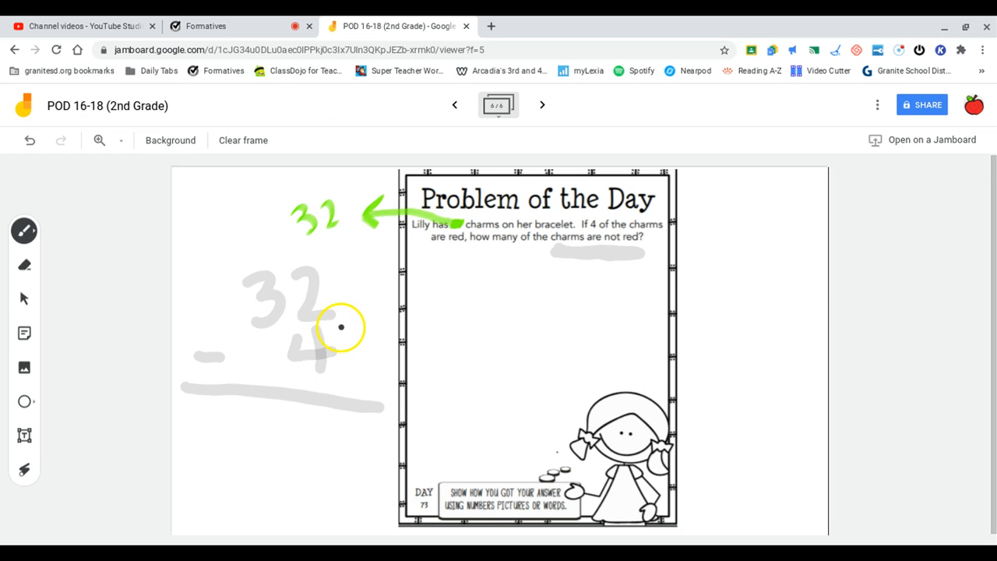
pyautogui.moveTo(340, 327); pyautogui.dragTo(331, 365)
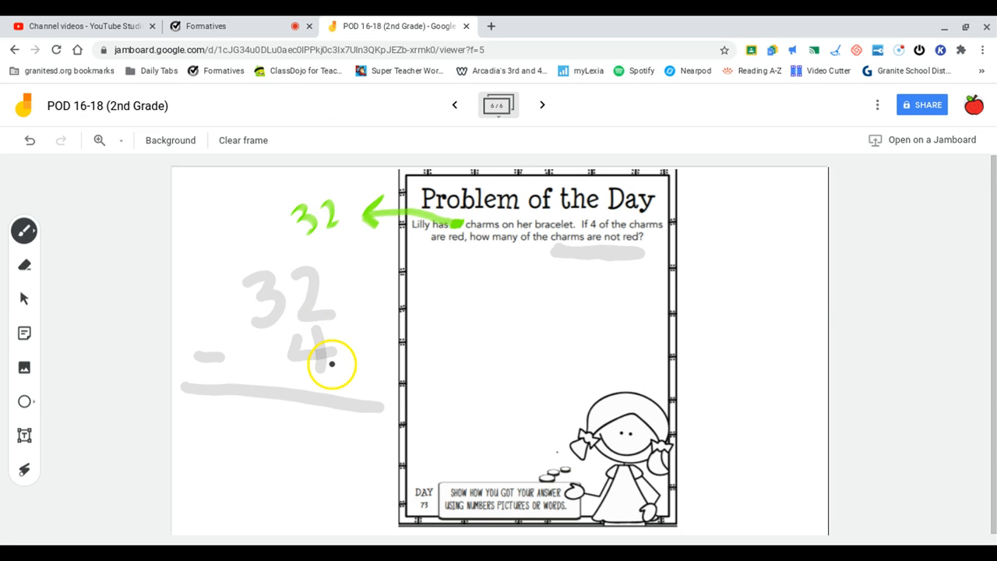
pyautogui.moveTo(327, 305)
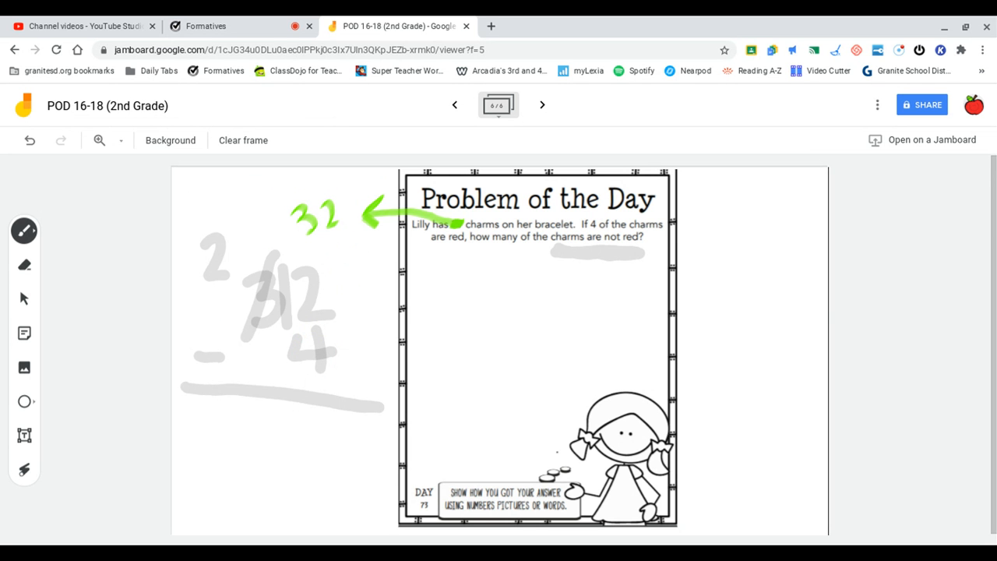
# Step: Write 28 below the line, box it, and choose the eraser
pyautogui.click(361, 342)
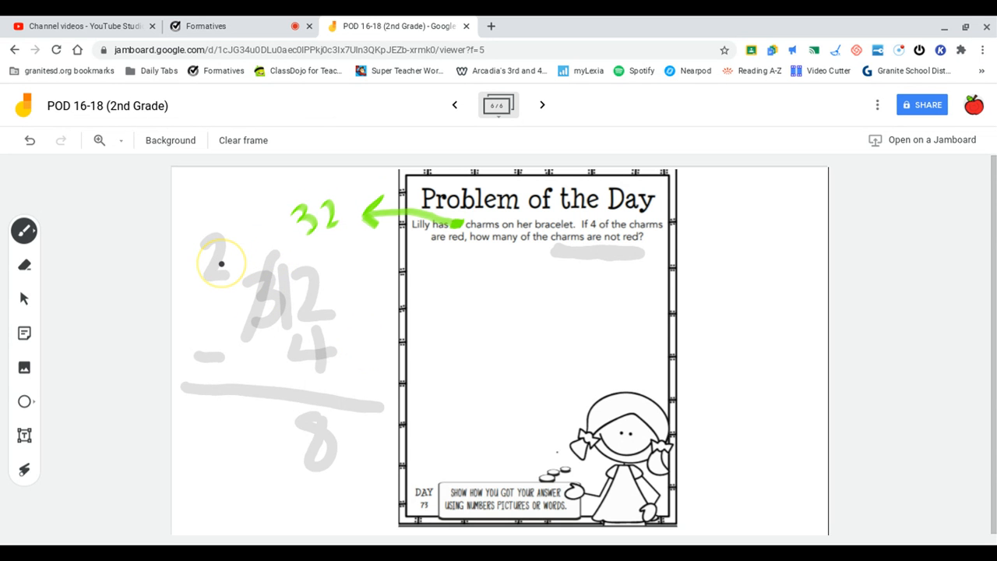
pyautogui.moveTo(272, 356)
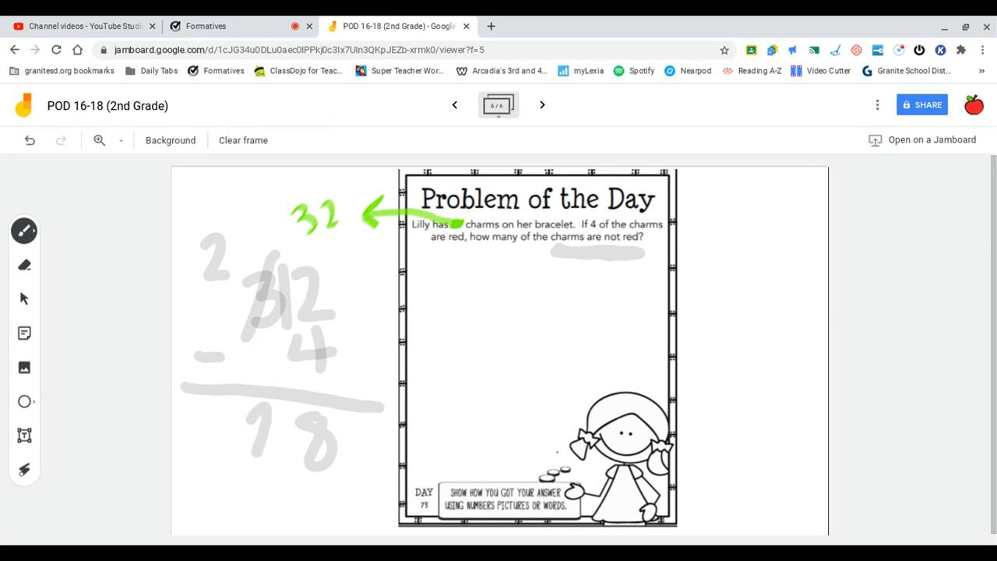
pyautogui.moveTo(187, 382); pyautogui.dragTo(359, 510)
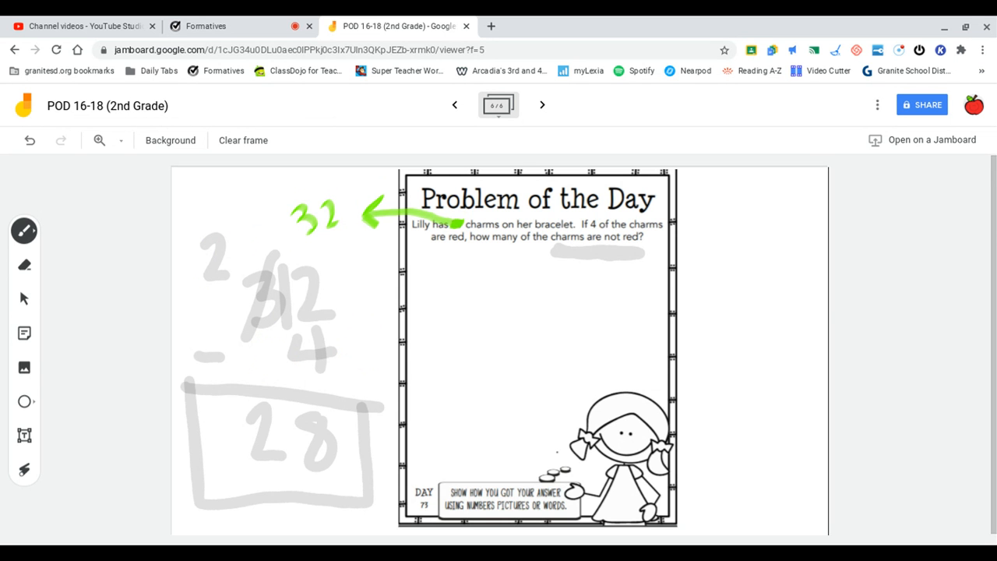
pyautogui.click(24, 265)
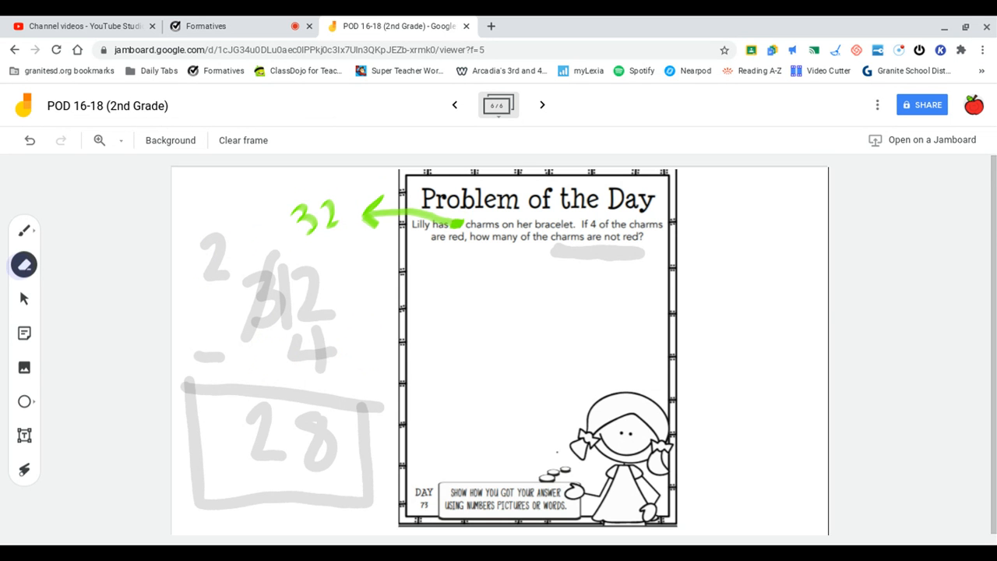